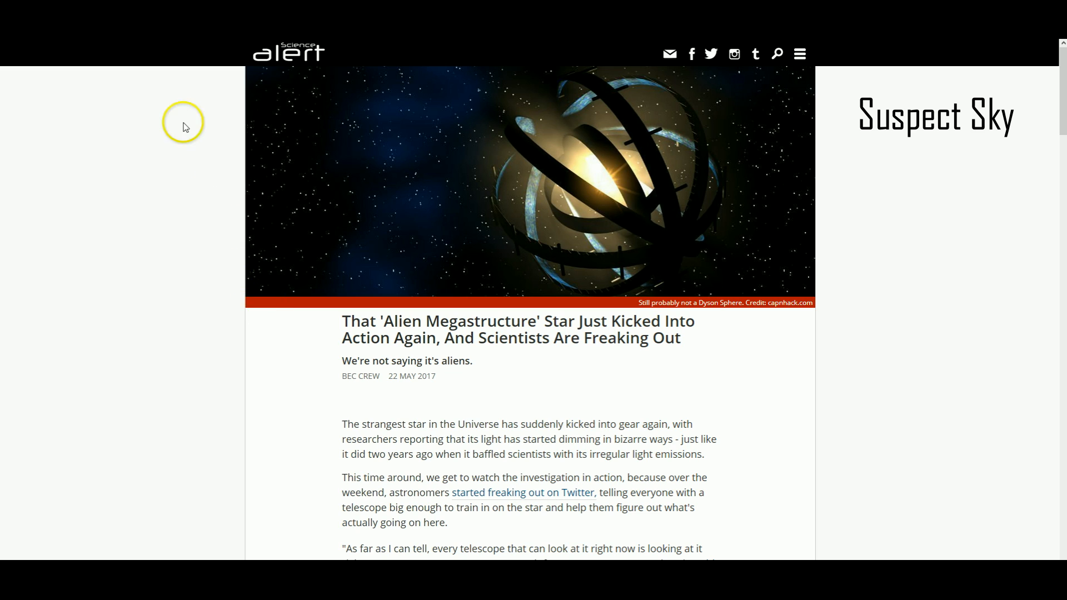
View the tweet the article refers to, then return to the megastructure-star article
left_click(521, 492)
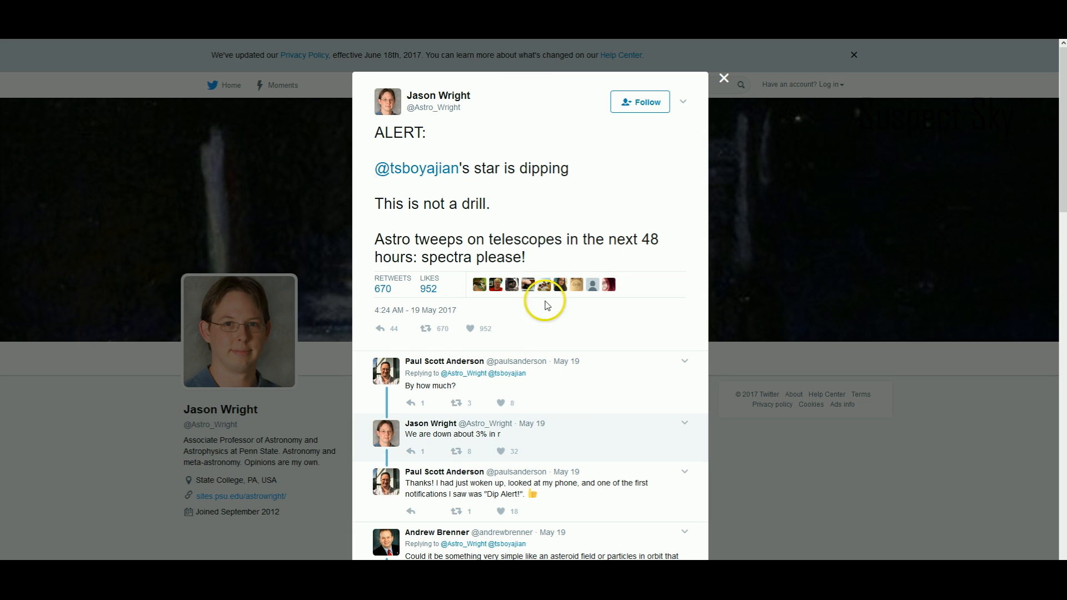
mouse_move(534, 275)
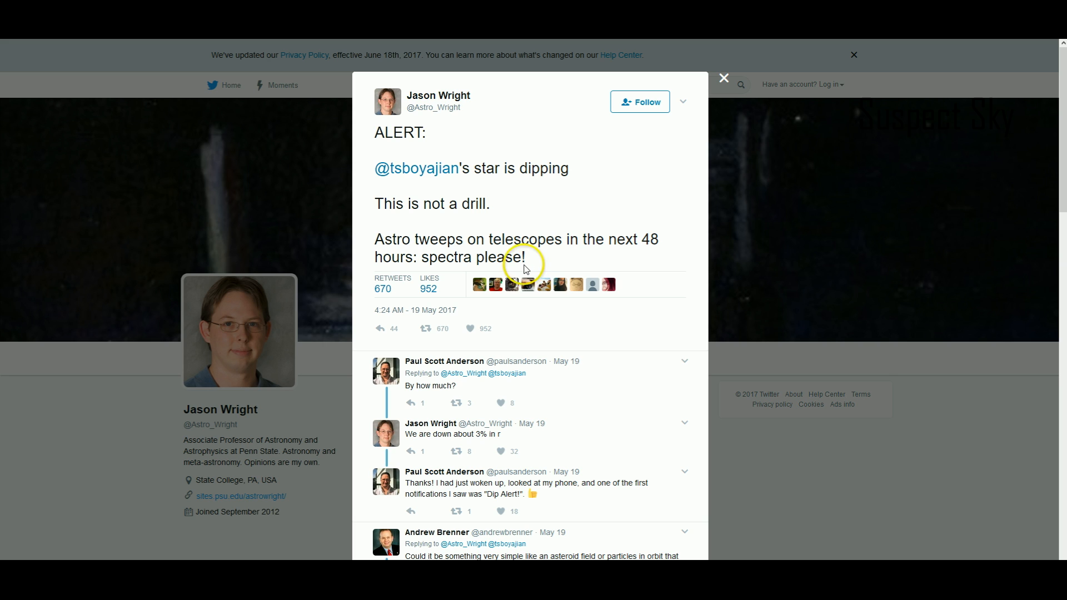
left_click(722, 78)
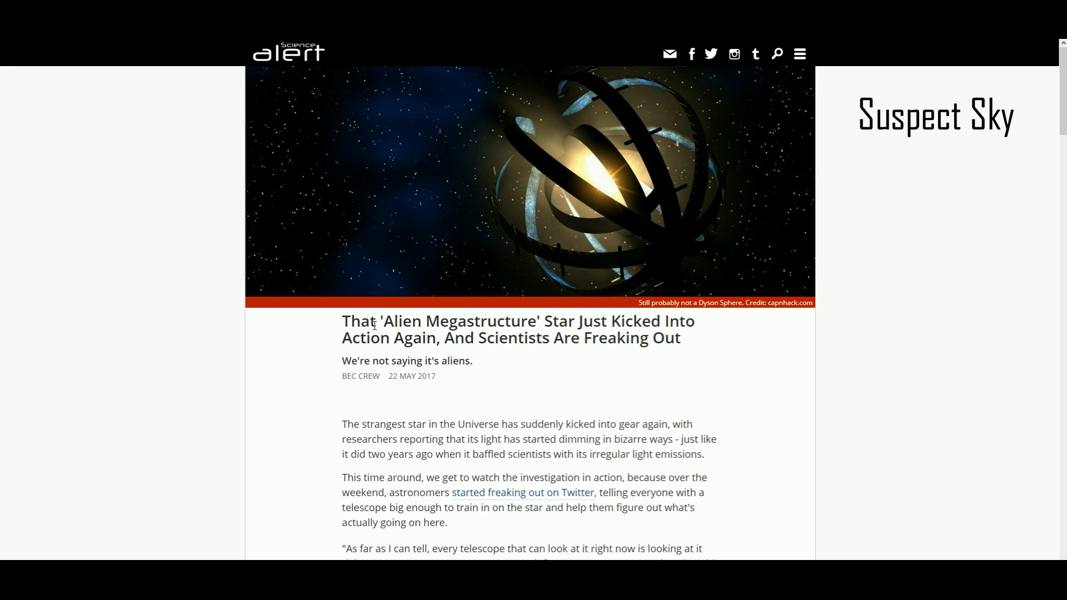
scroll("down", 3)
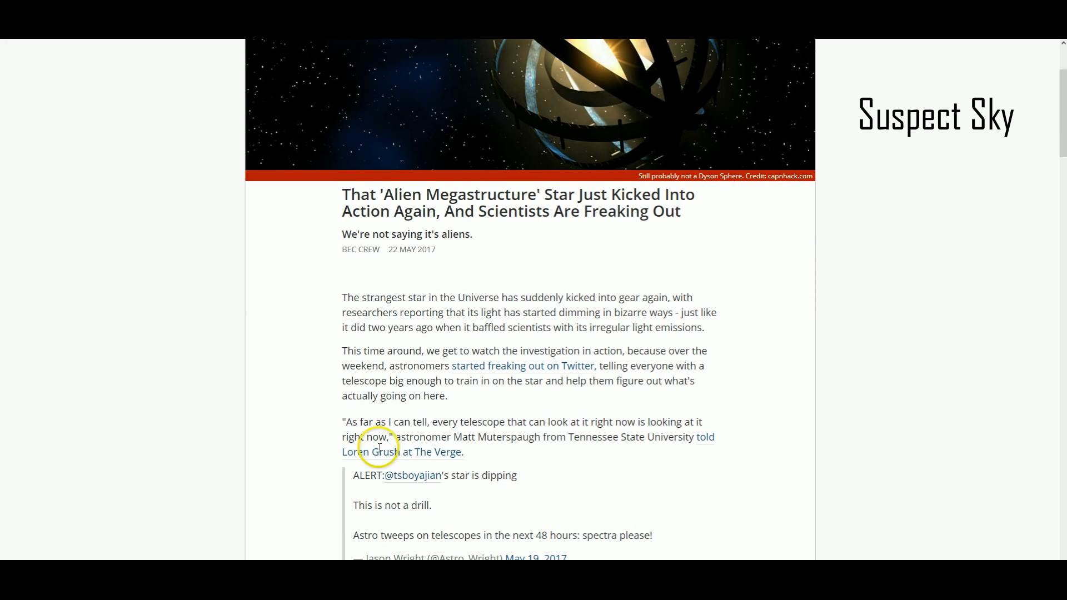
scroll("down", 3)
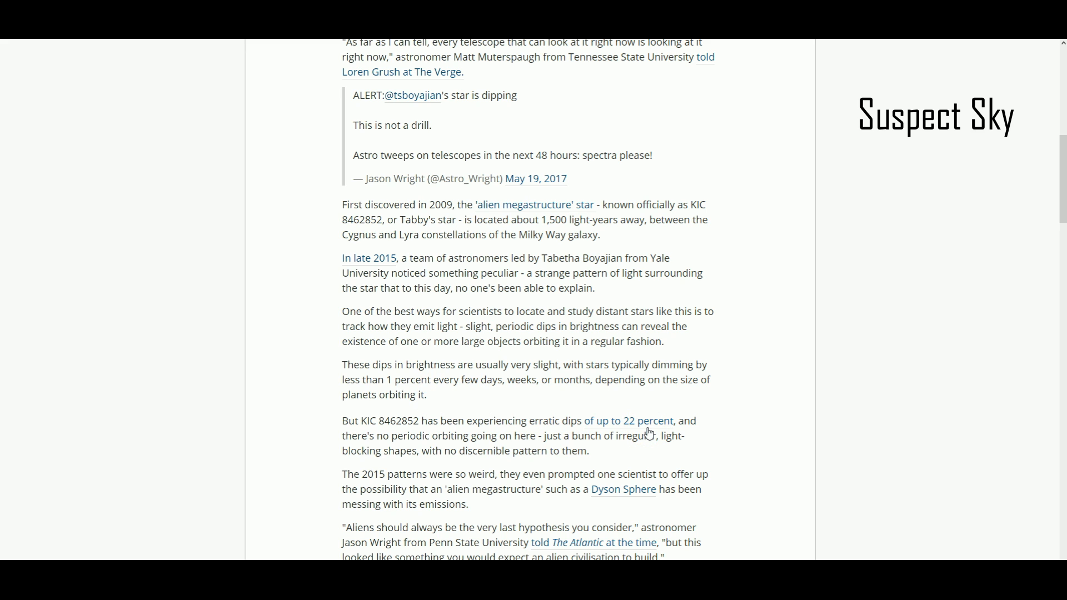
Scroll down the article to the chart of the star's most recent dimming
scroll("down", 3)
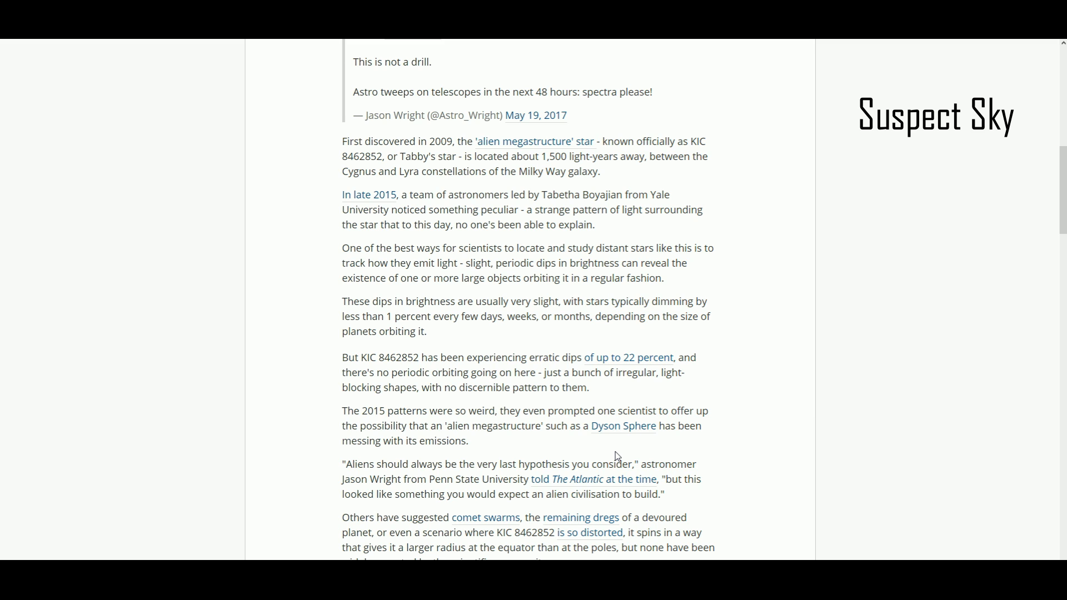
scroll("down", 3)
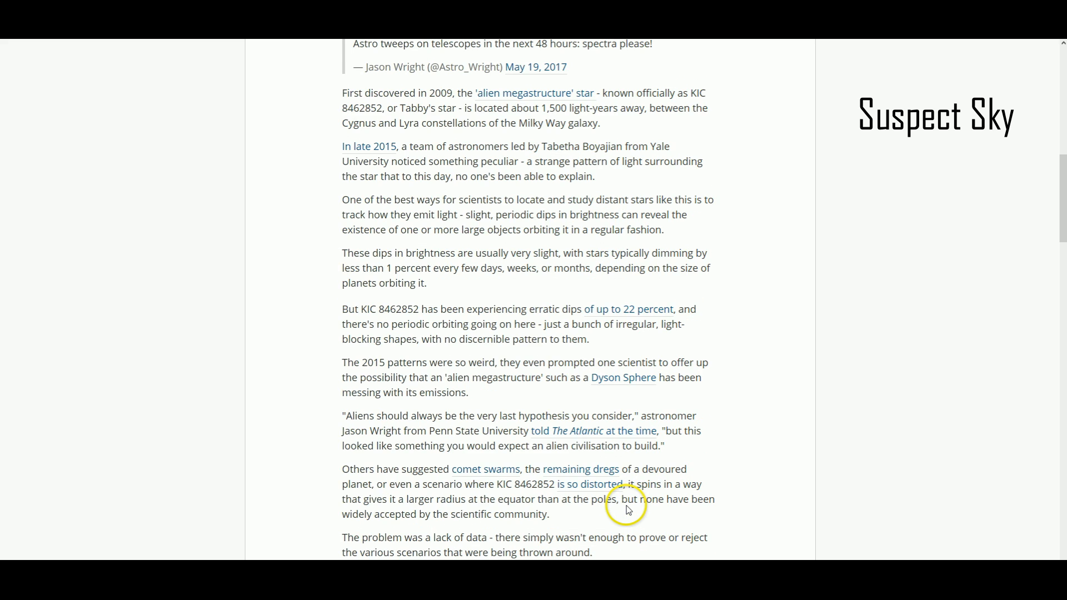
scroll("down", 3)
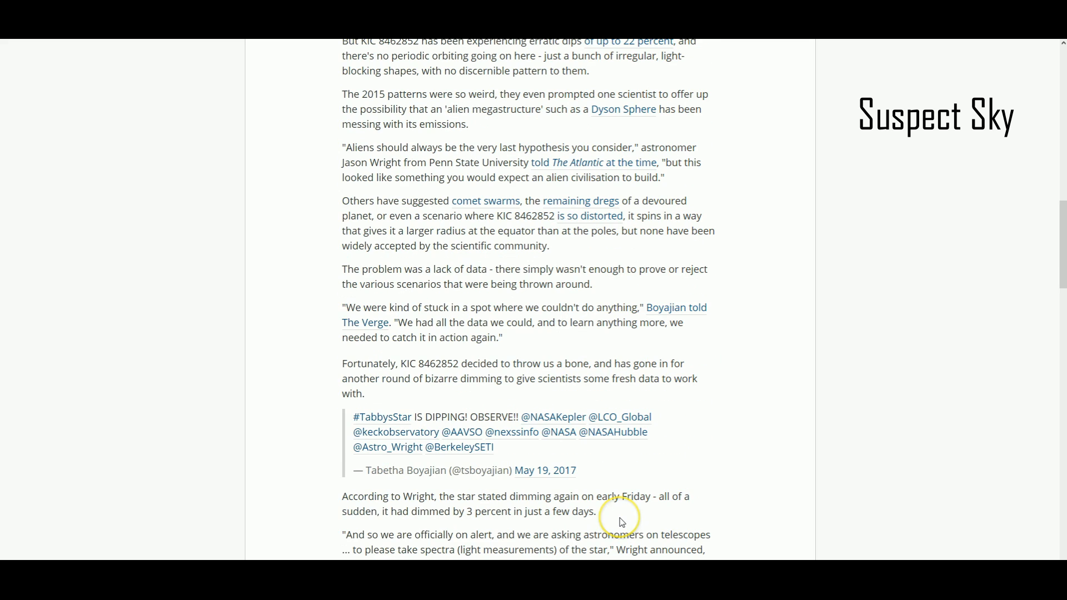
scroll("down", 3)
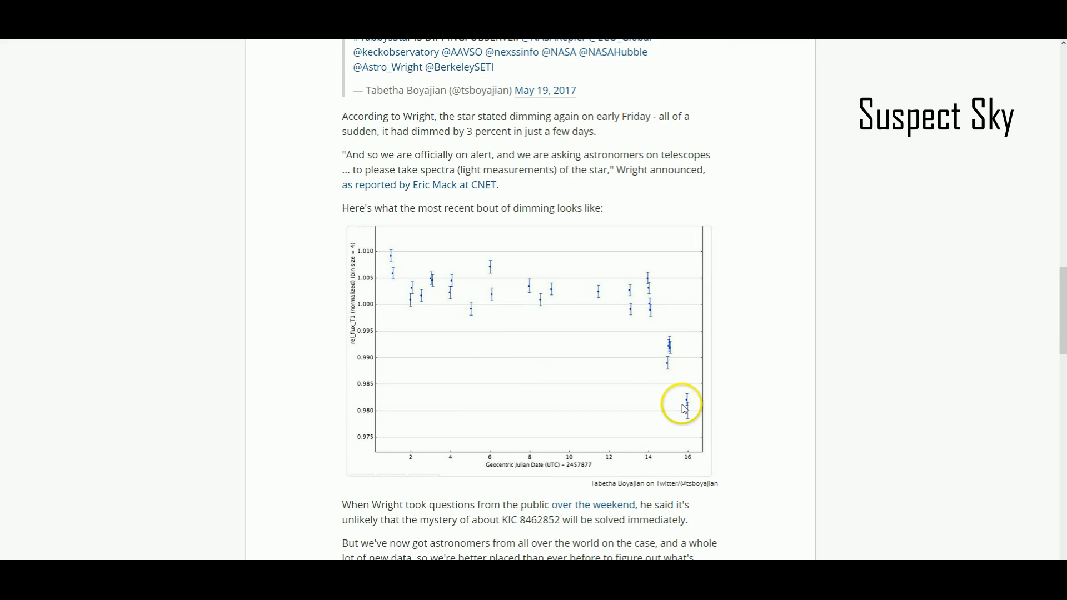
scroll("down", 3)
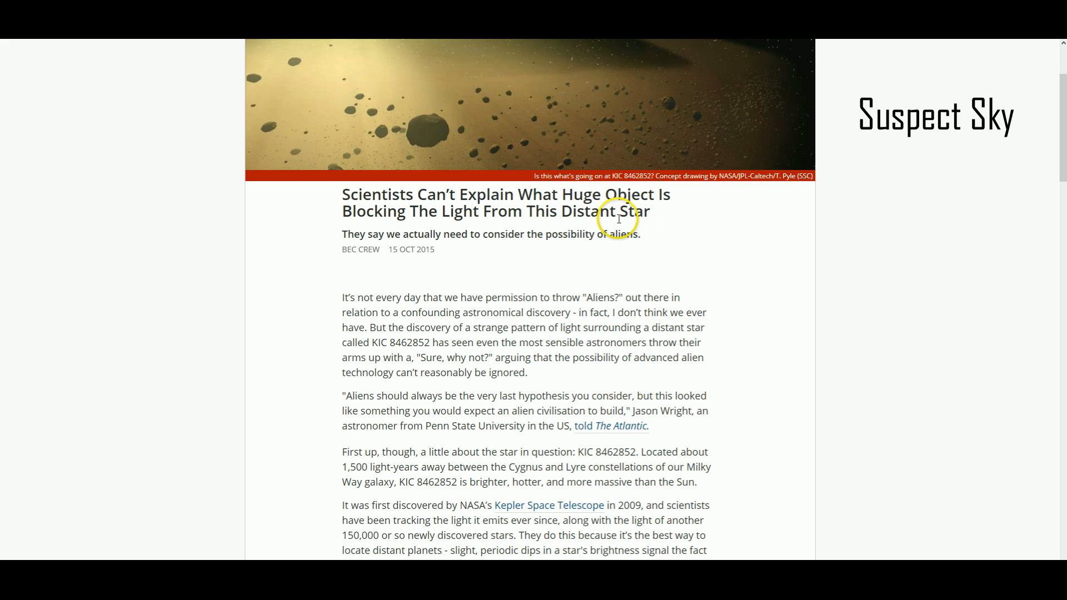
Scroll through the 2015 blocked-light article to its comet-swarm explanation
scroll("down", 3)
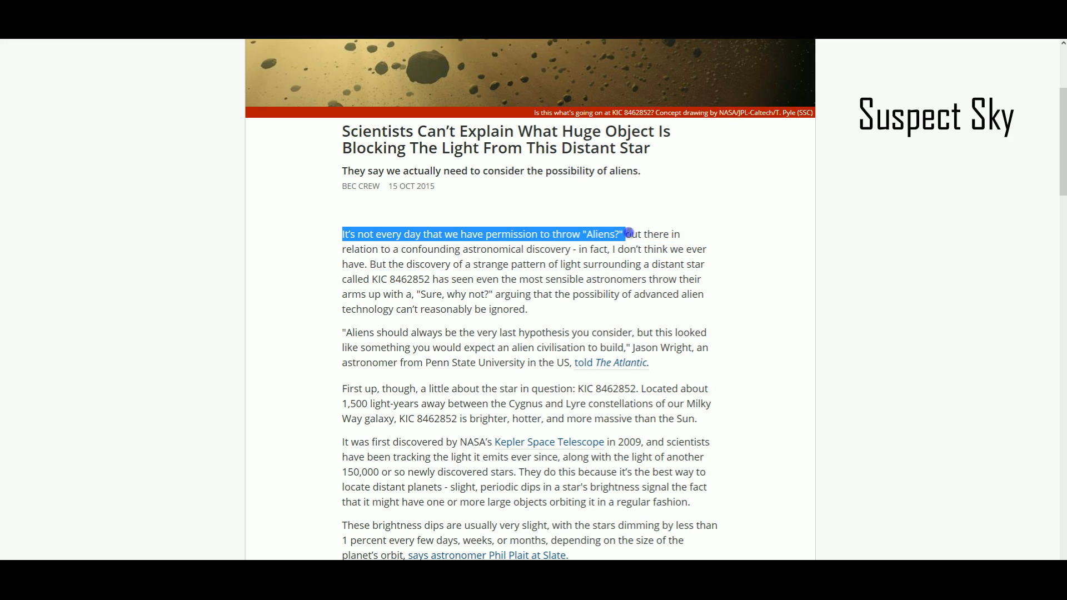
scroll("down", 3)
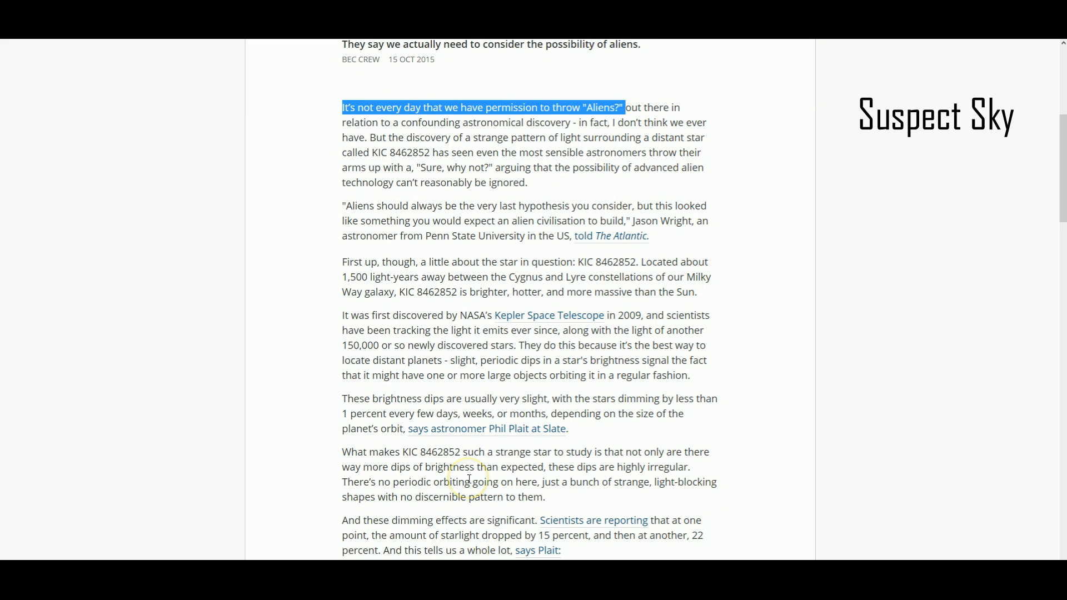
mouse_move(468, 479)
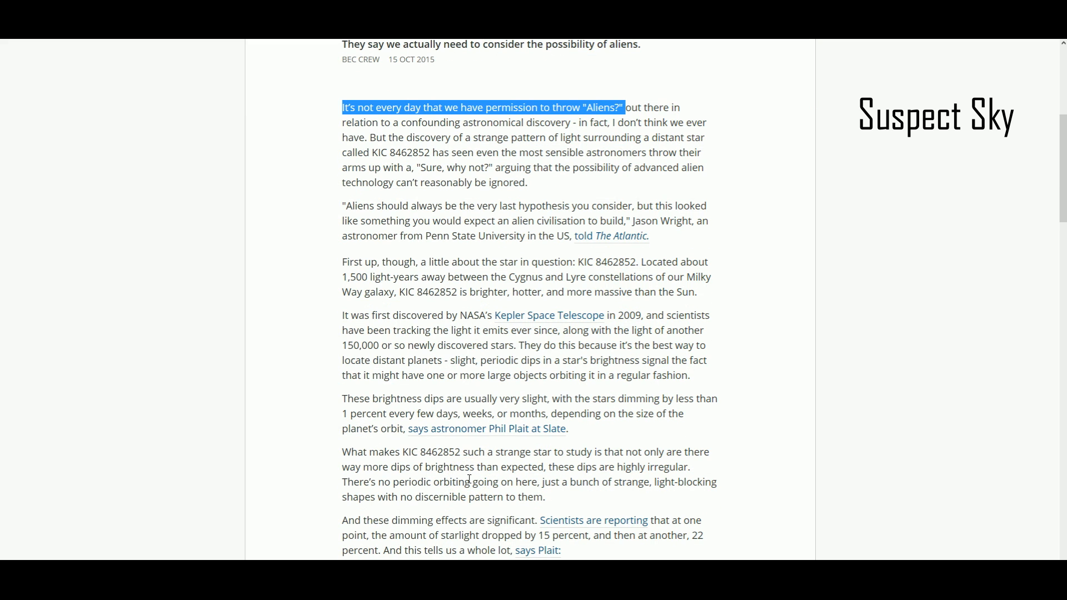
scroll("down", 3)
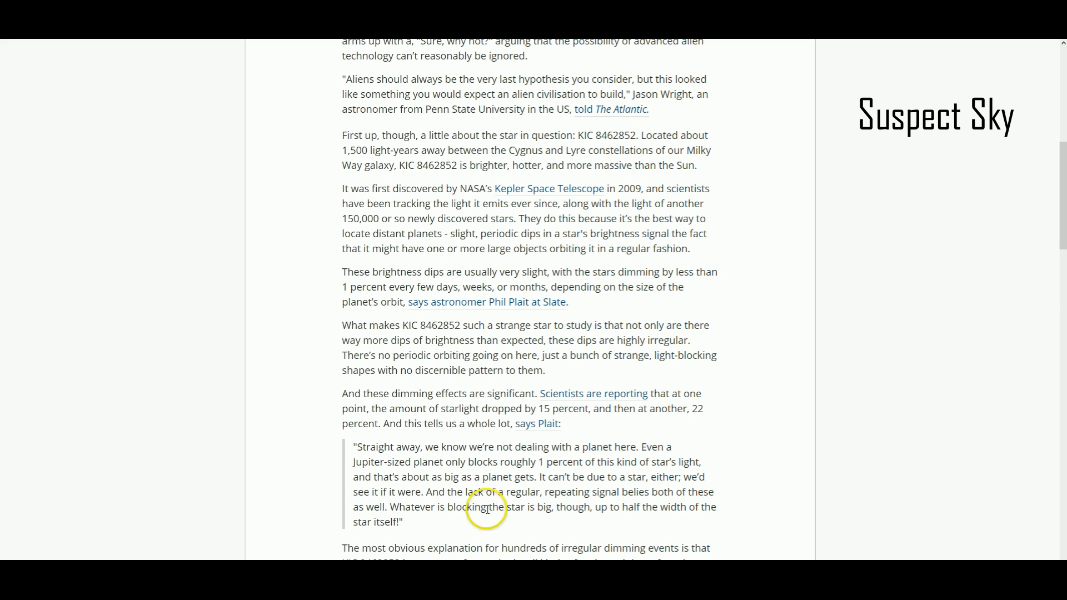
scroll("down", 3)
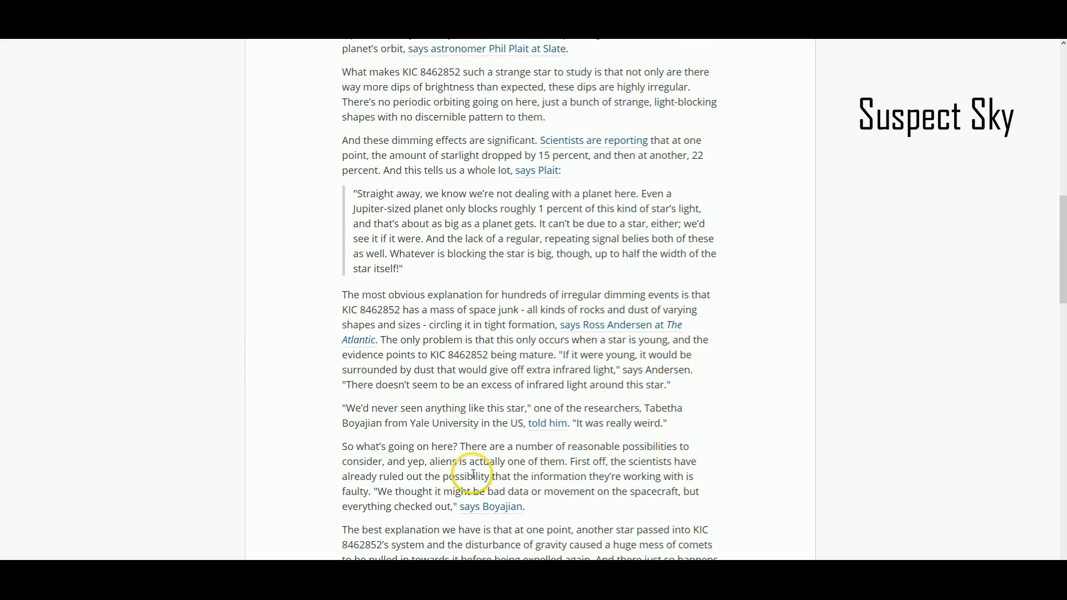
mouse_move(384, 353)
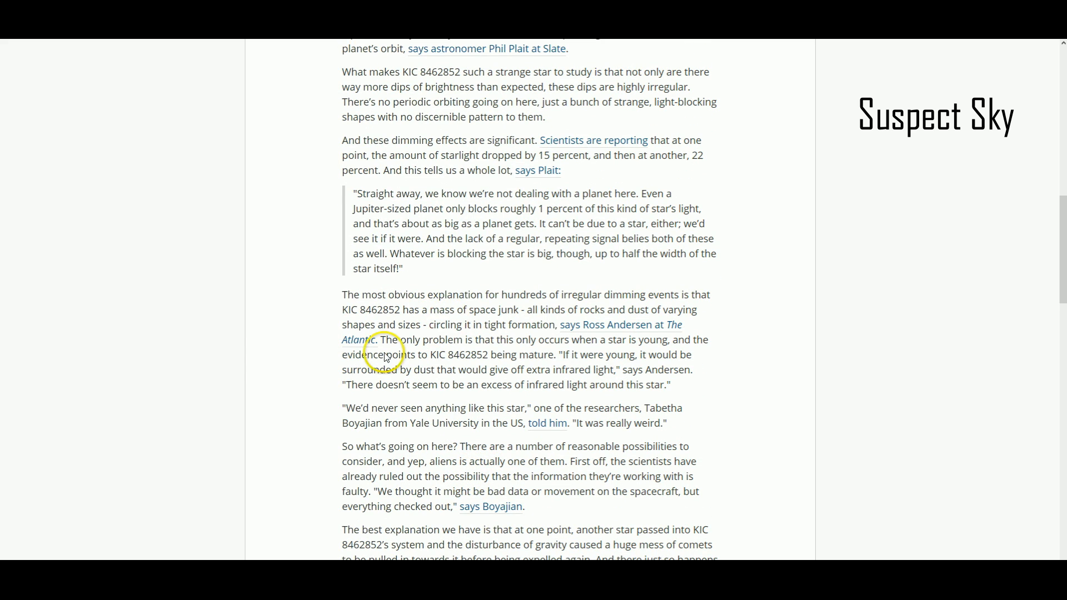
mouse_move(345, 298)
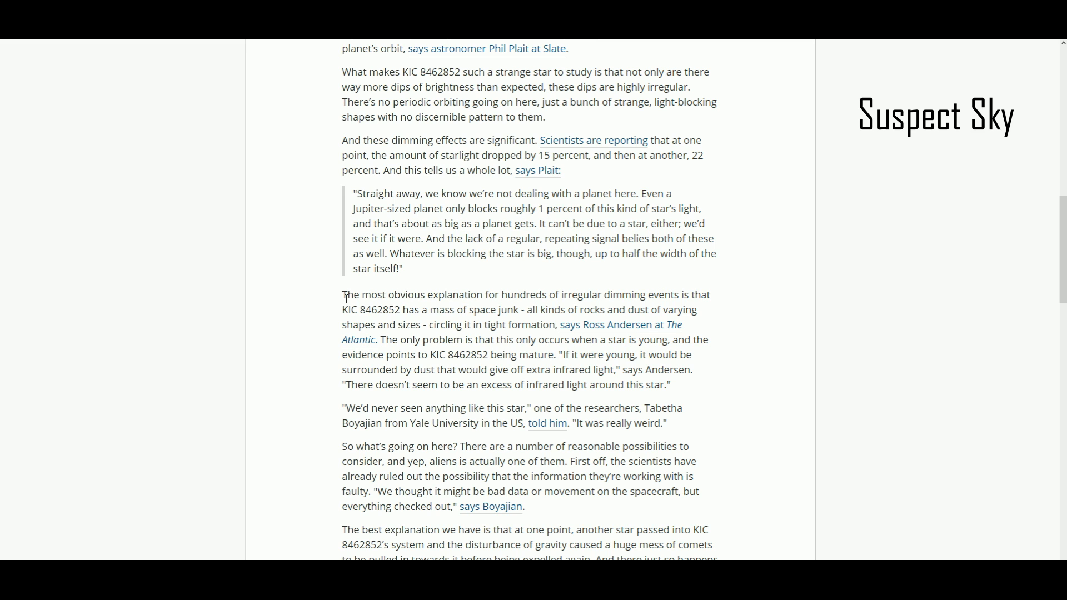
scroll("down", 3)
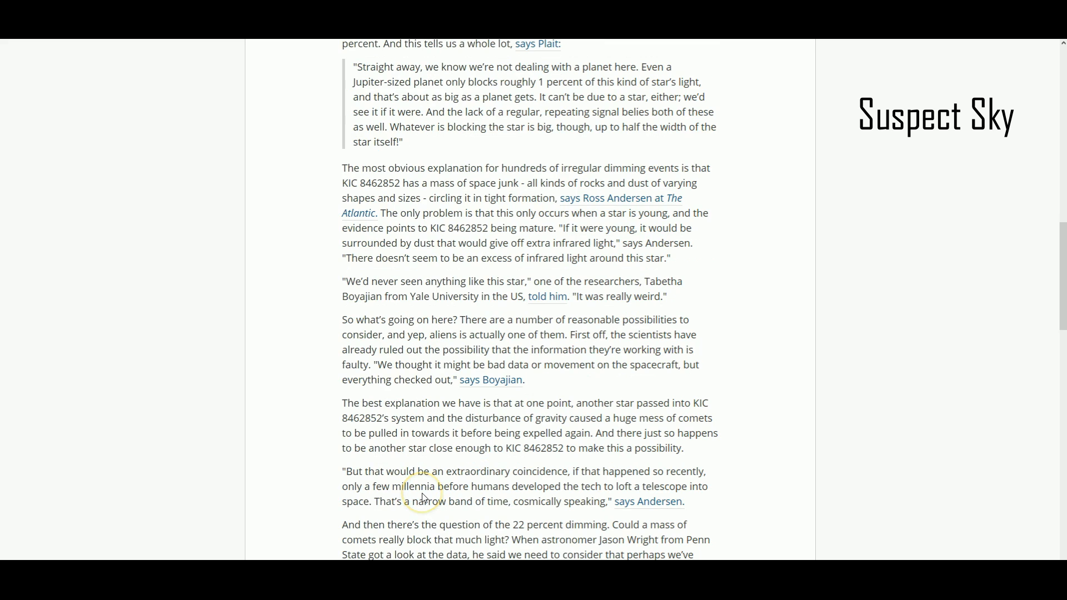
scroll("down", 3)
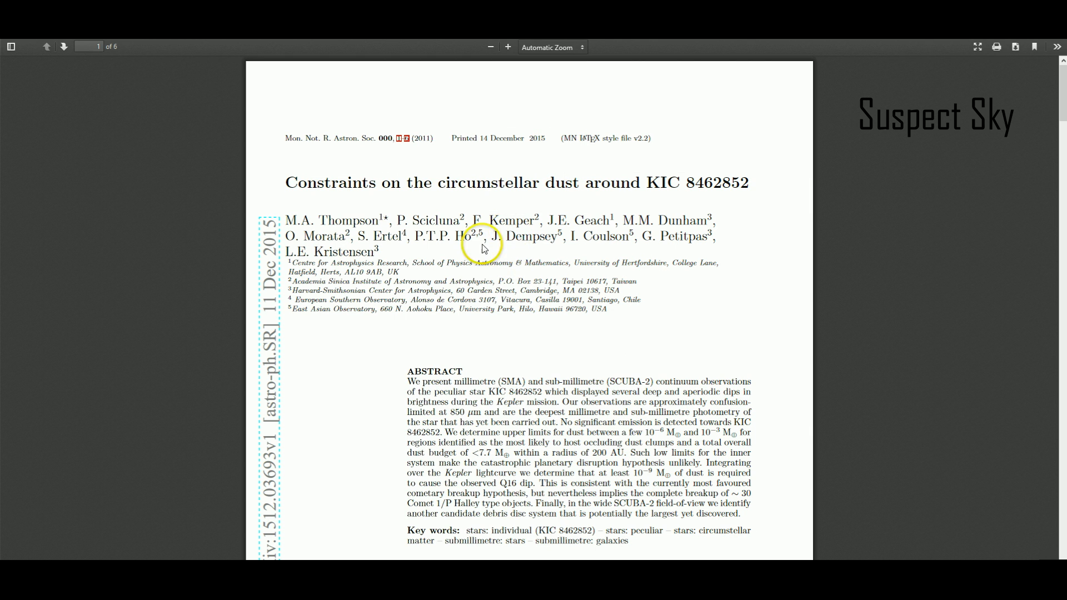
mouse_move(422, 179)
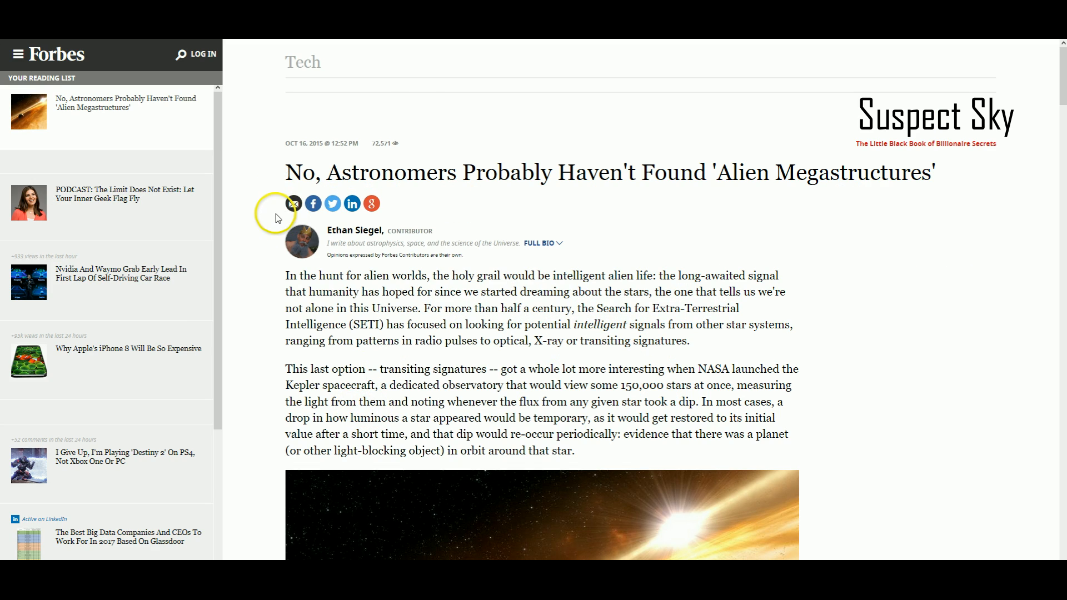
mouse_move(400, 121)
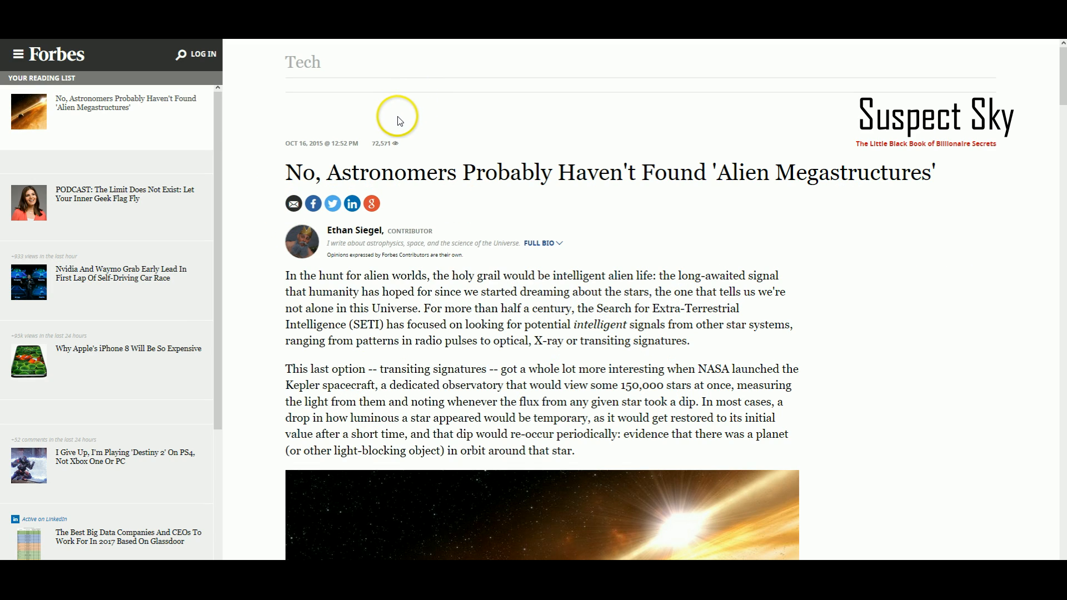
mouse_move(410, 117)
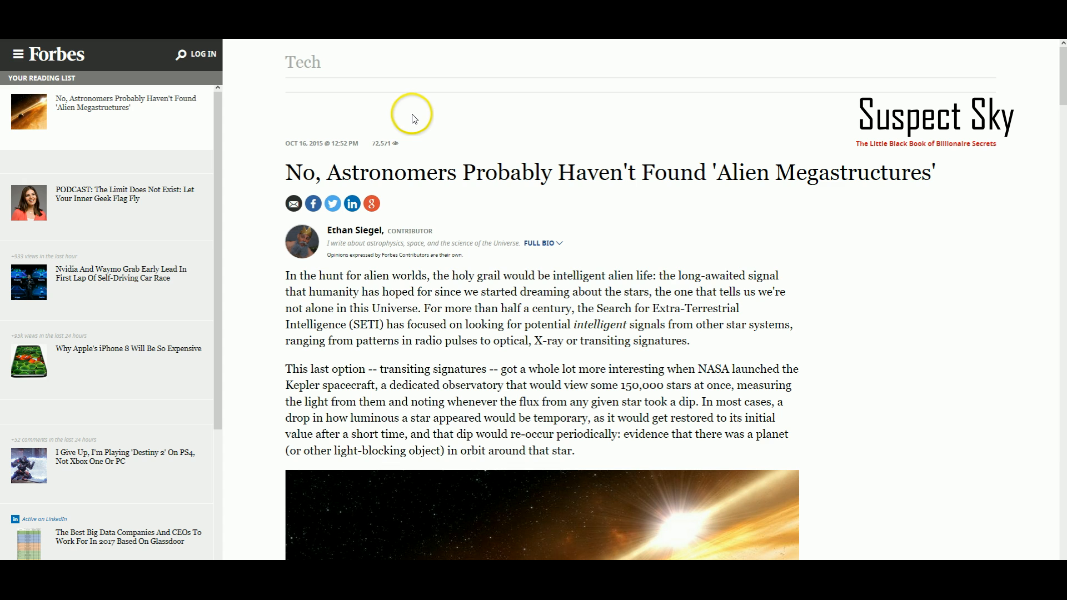
Scroll down the Forbes article to the megastructure bullet list
scroll("down", 3)
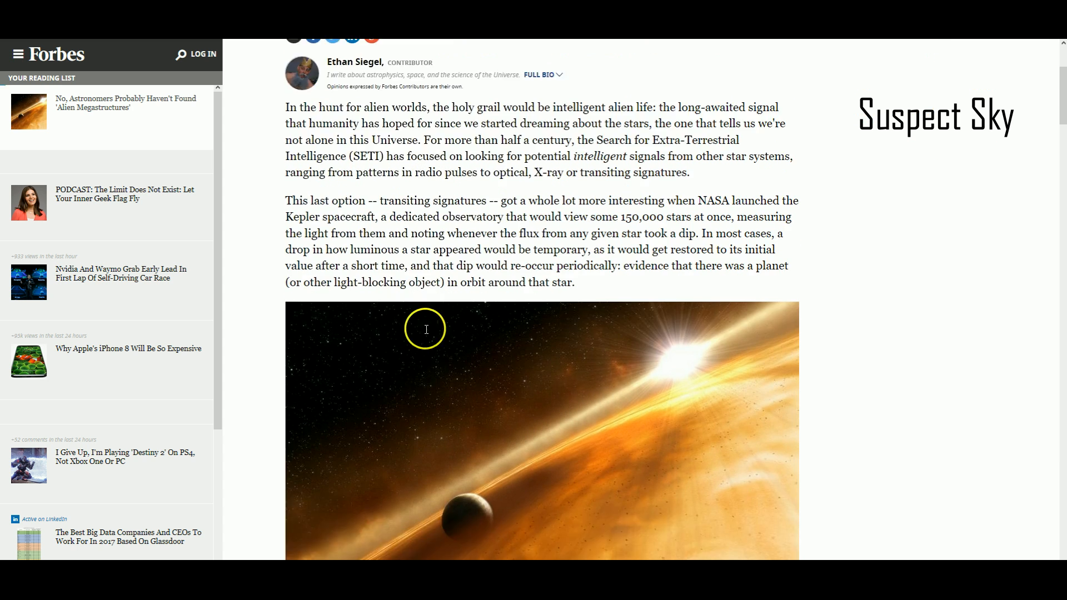
scroll("down", 3)
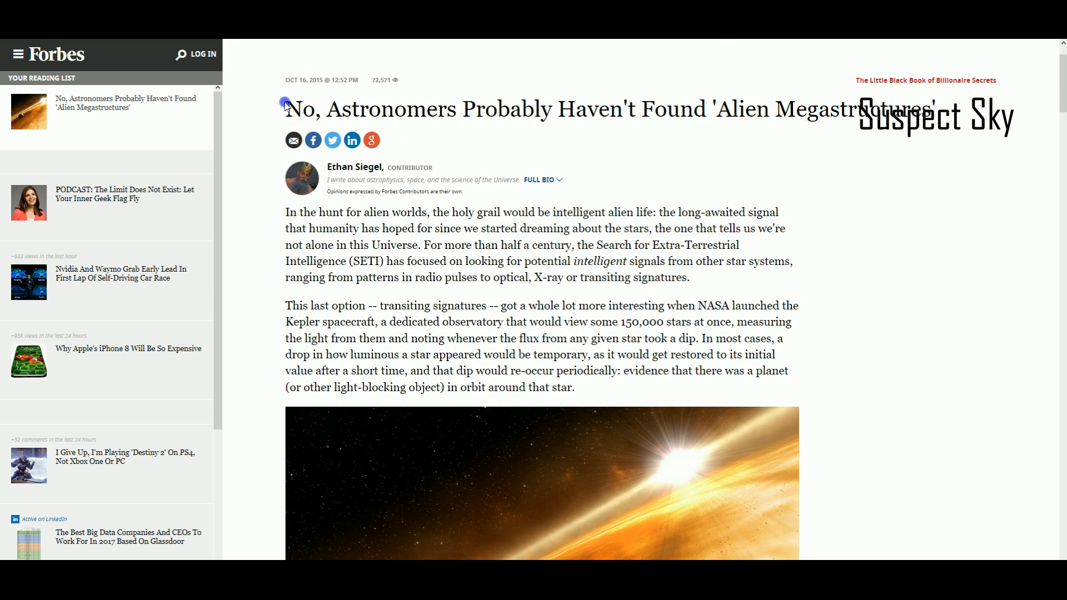
mouse_move(821, 197)
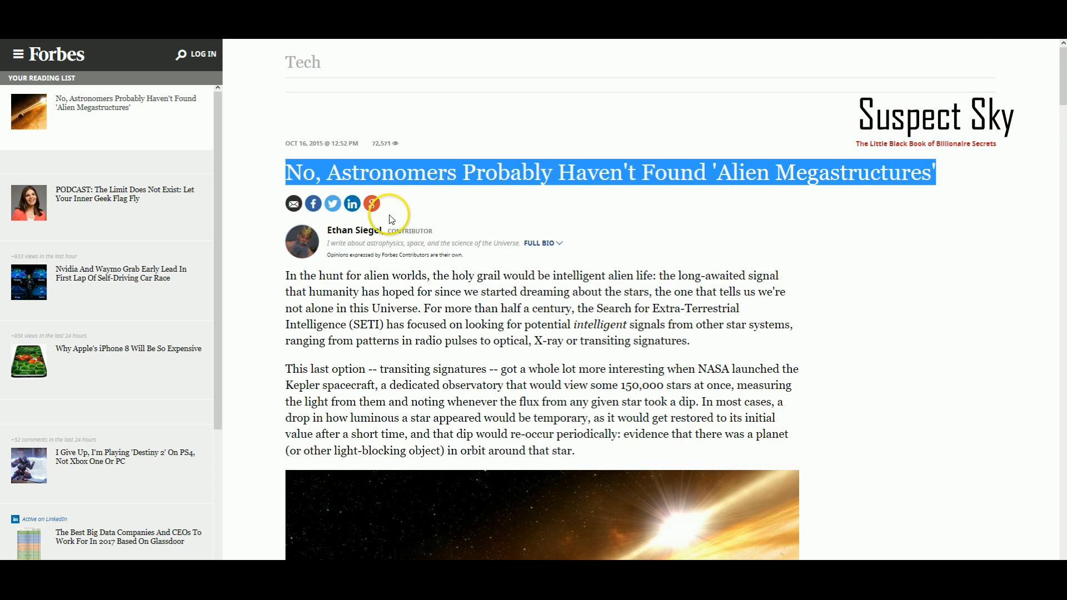
scroll("down", 3)
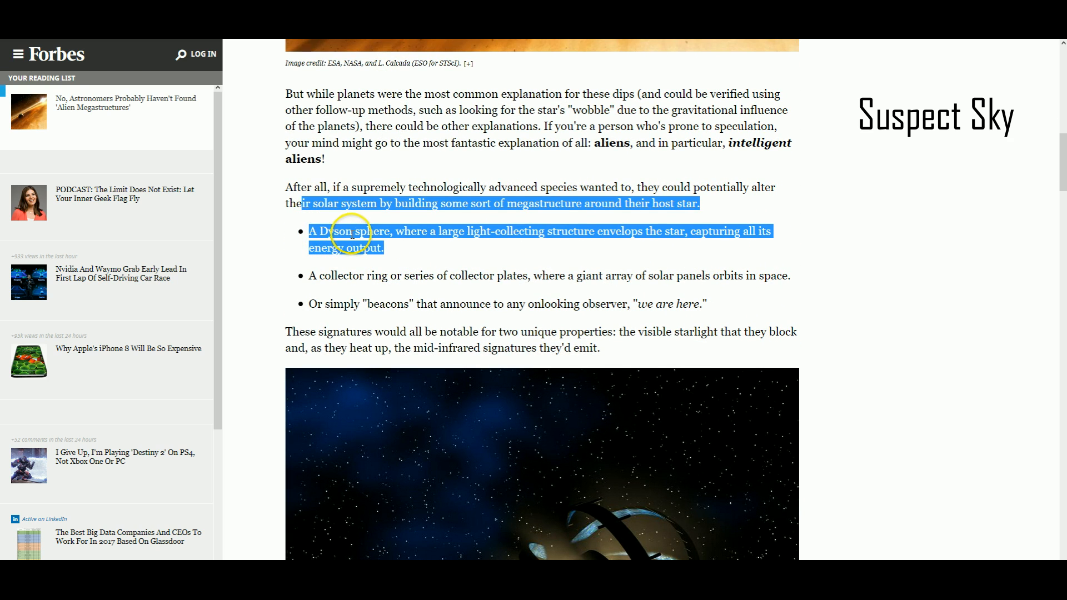
Highlight and clear the Dyson sphere and beacons bullets while reading
left_click(728, 320)
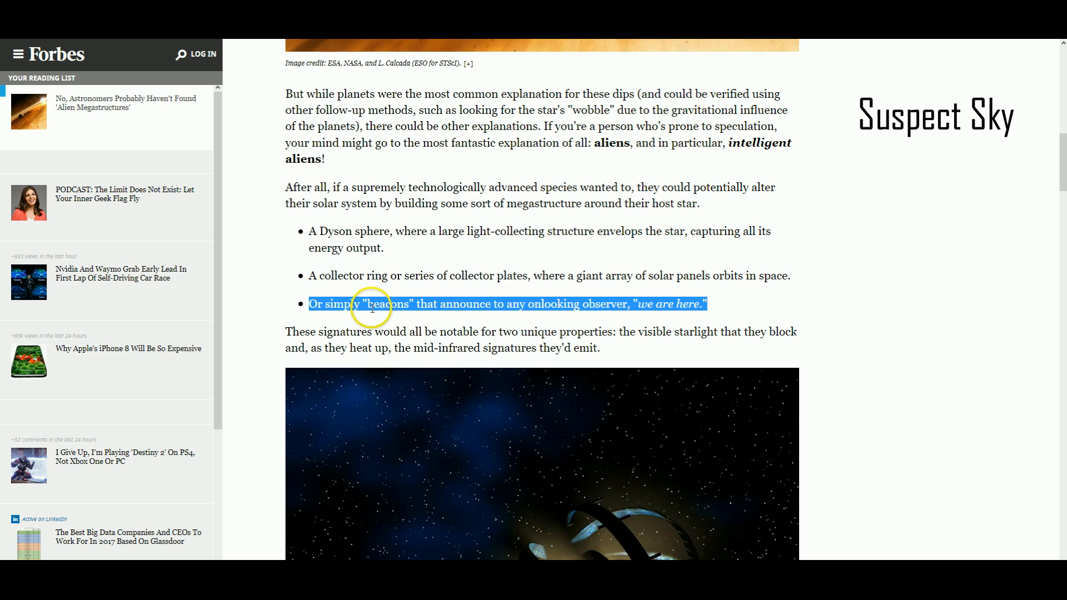
left_click(272, 254)
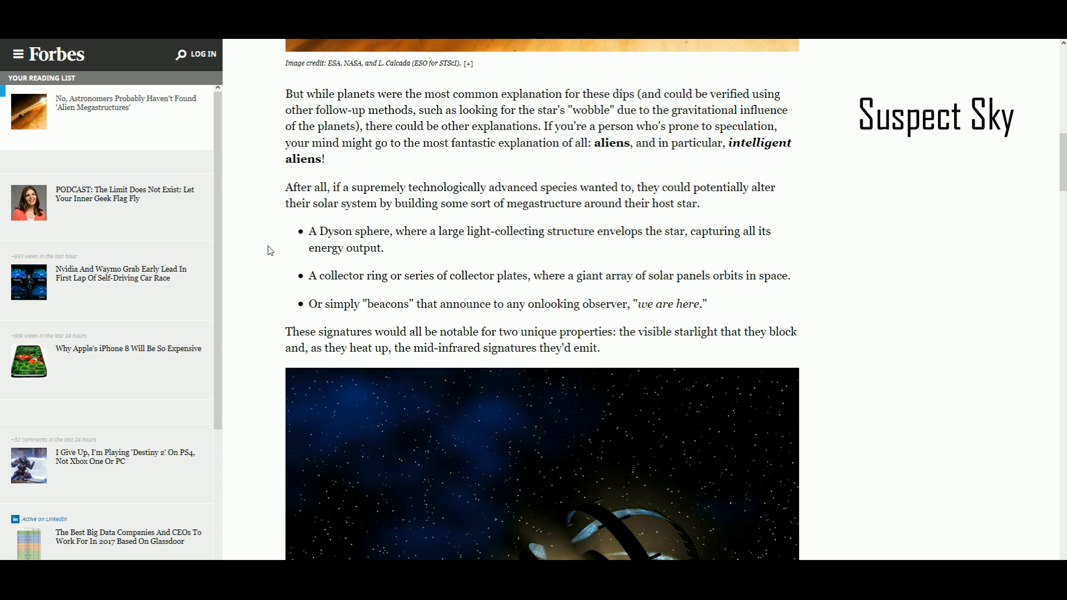
left_click(403, 249)
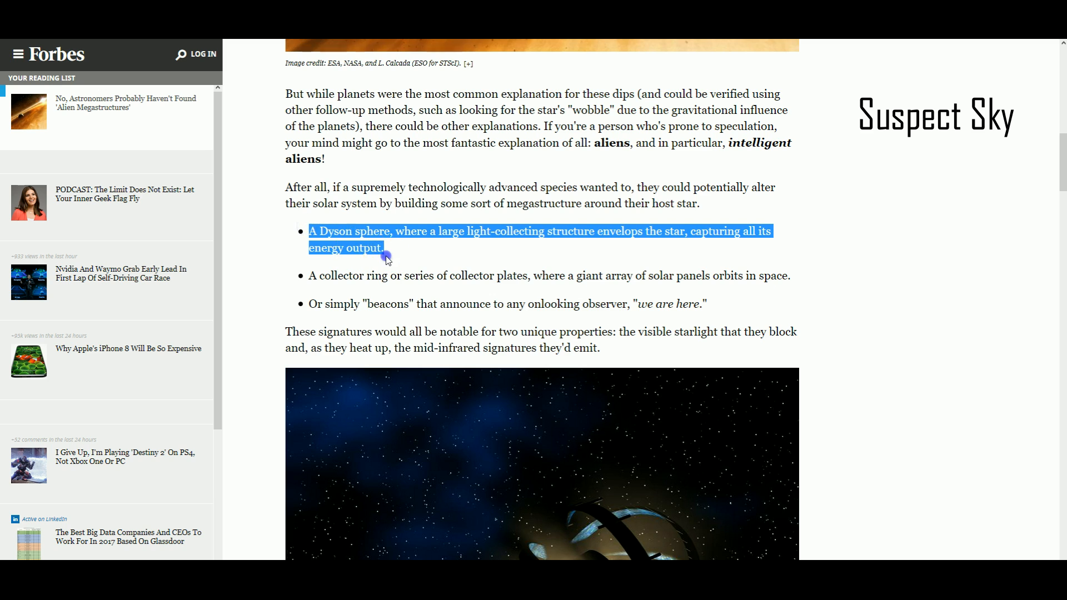
left_click(376, 225)
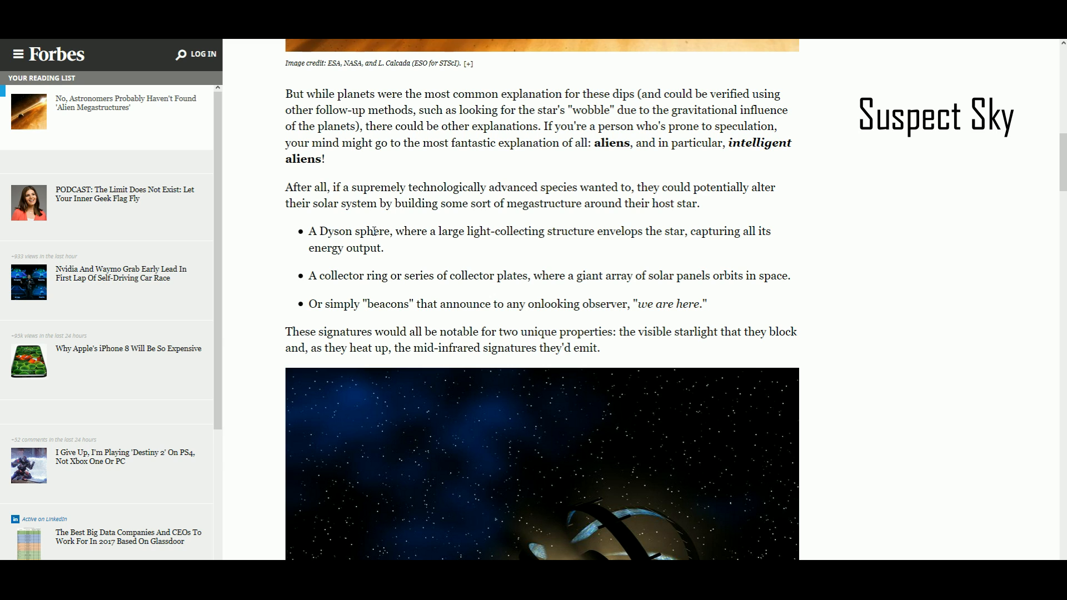
mouse_move(378, 231)
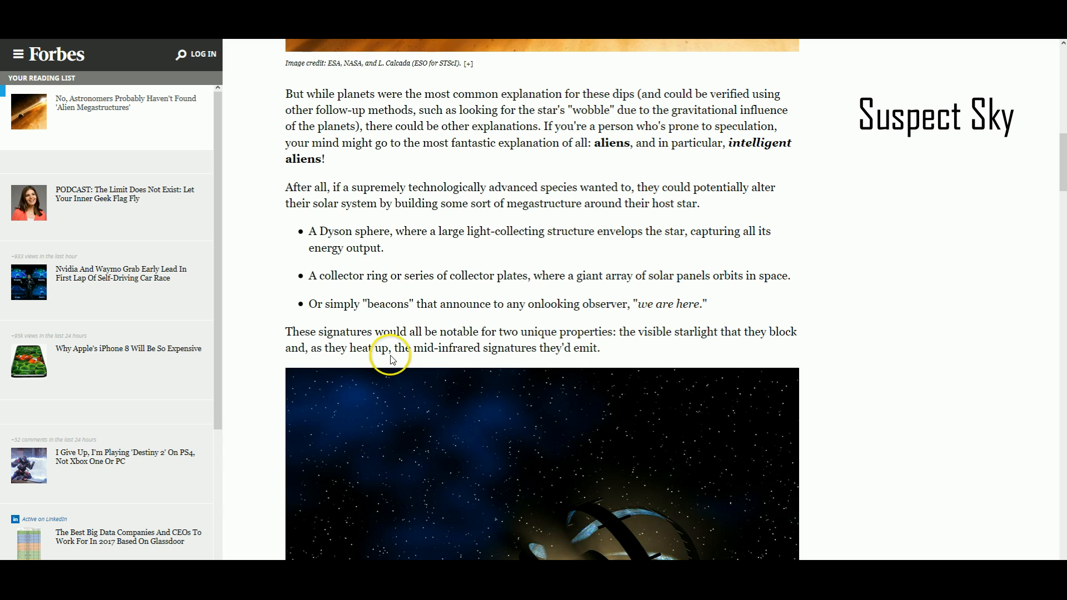
Scroll past the HuffPost 'most mysterious star' image to the first paragraphs
scroll("up", 3)
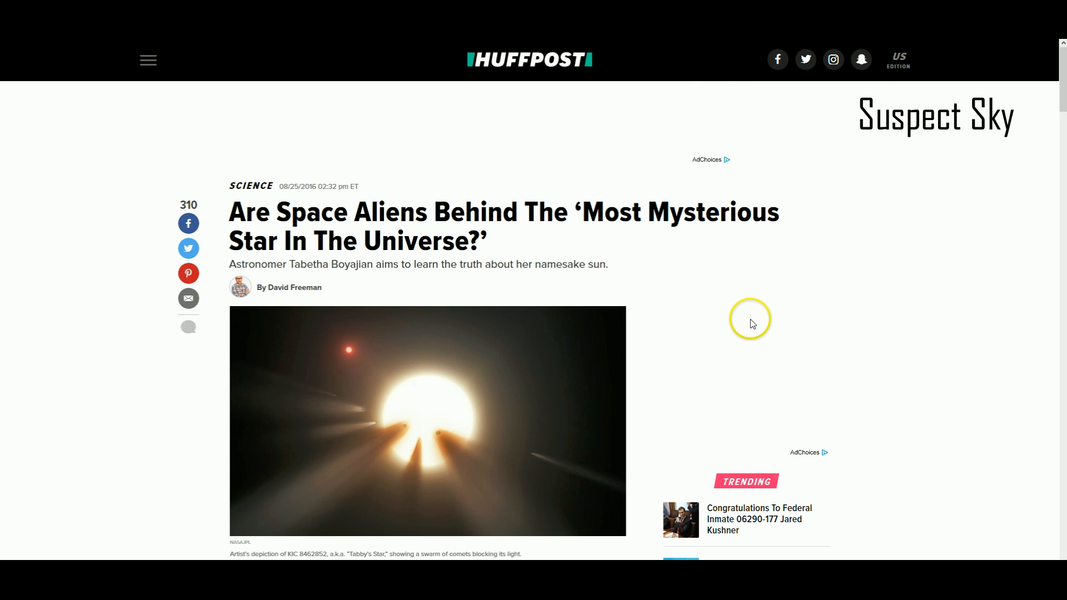
scroll("down", 3)
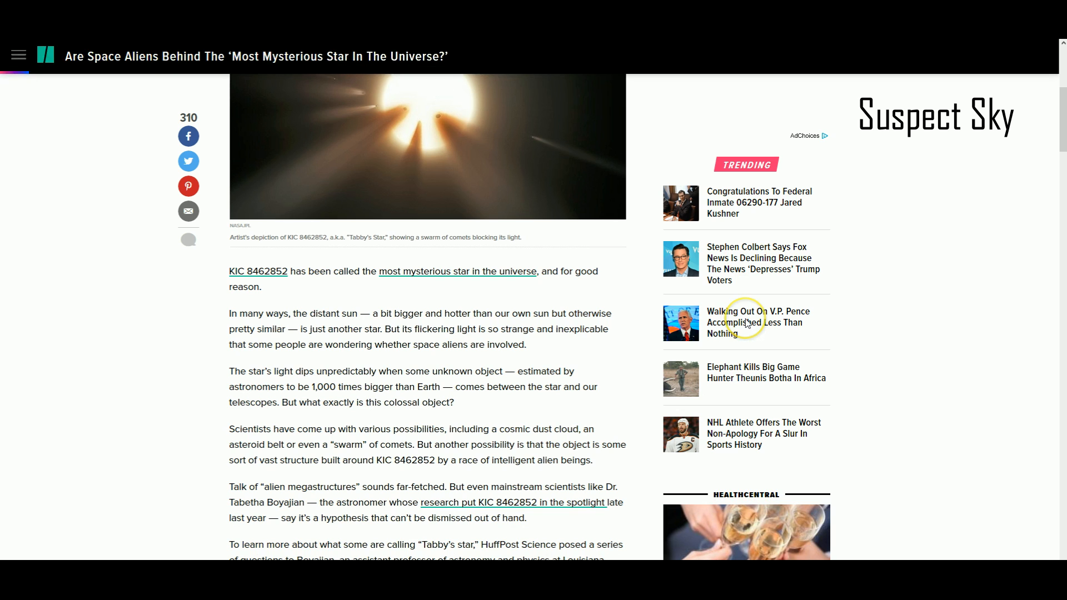
scroll("down", 3)
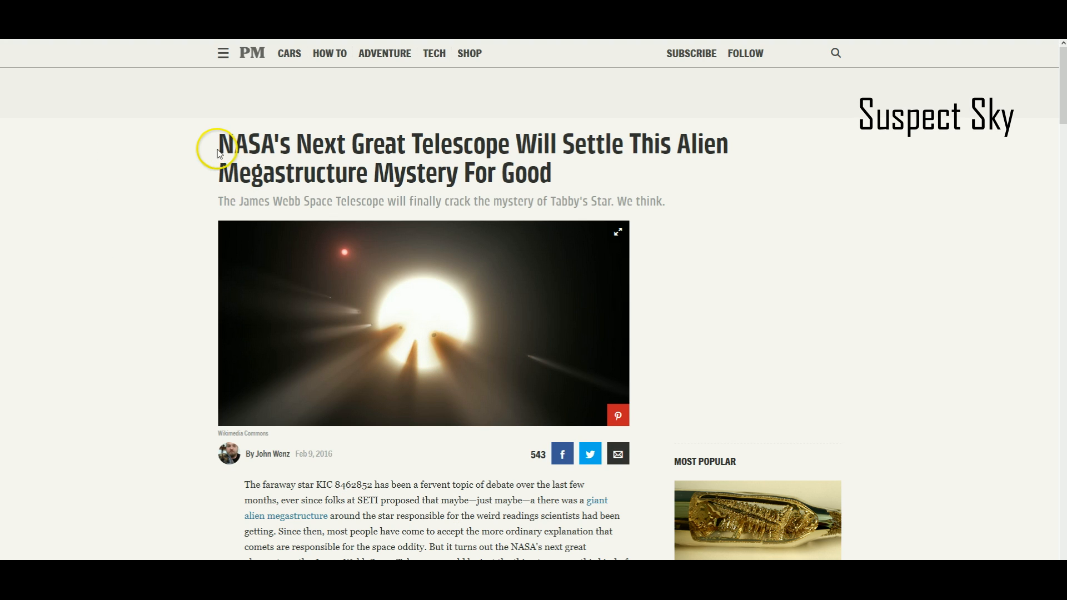
Highlight the Popular Mechanics headline about NASA's next telescope, then deselect it
left_click_drag(219, 144, 611, 155)
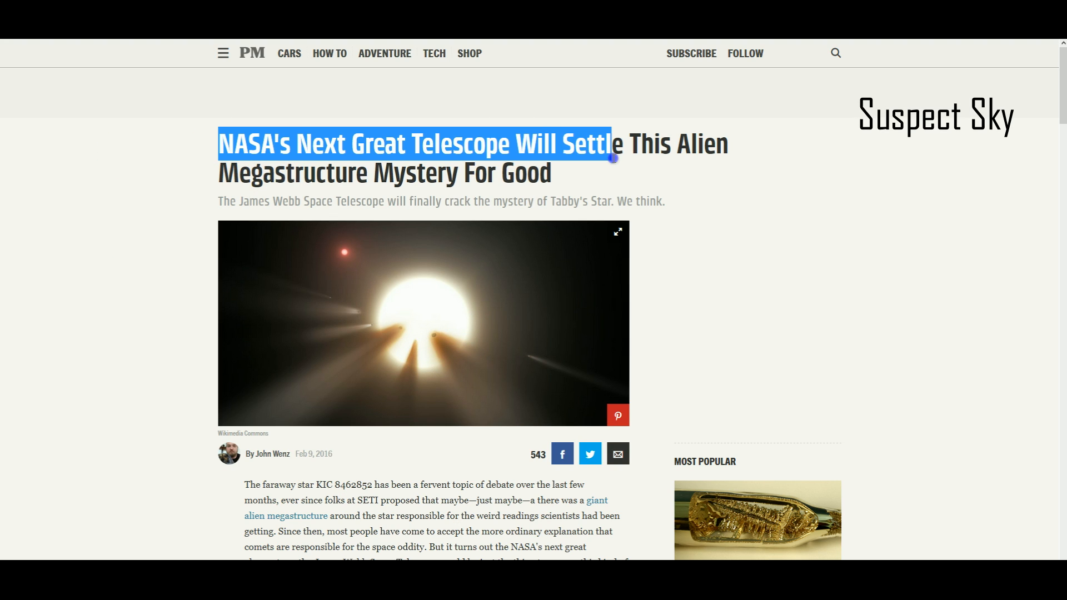
left_click_drag(612, 157, 636, 181)
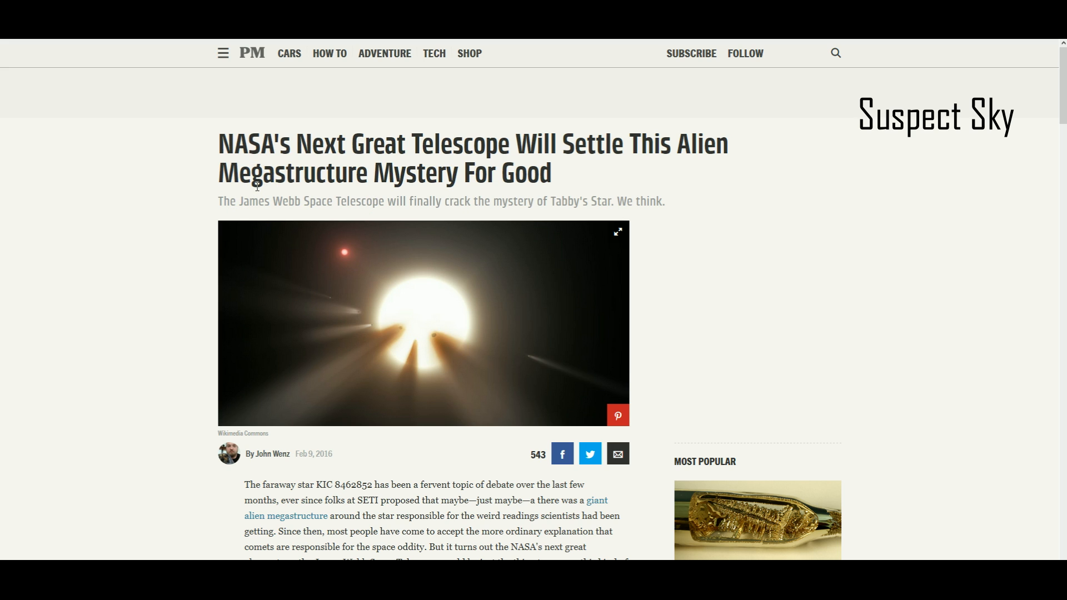
mouse_move(258, 195)
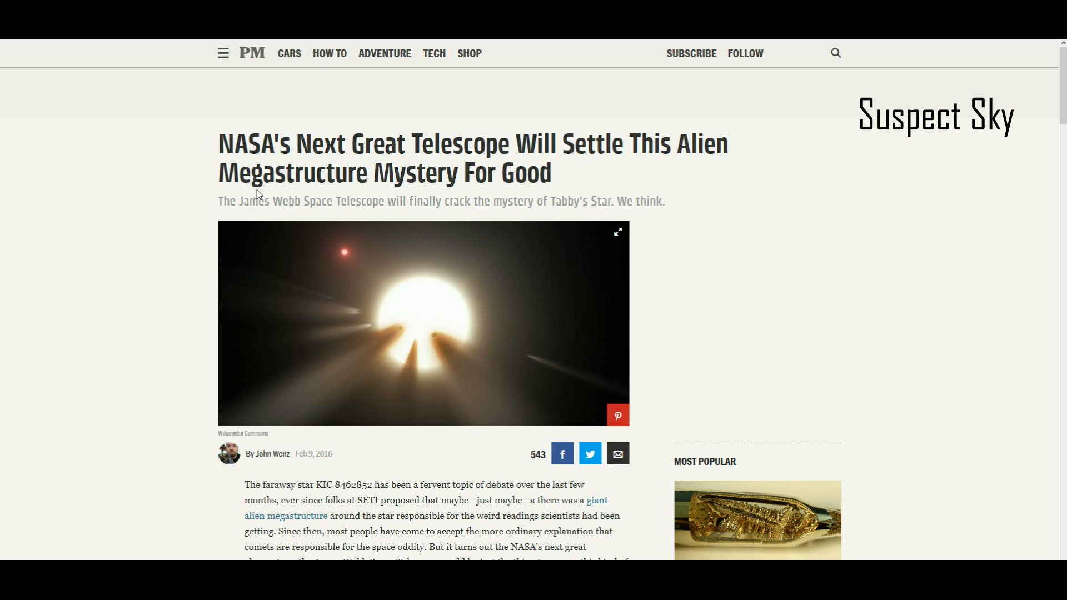
left_click(262, 173)
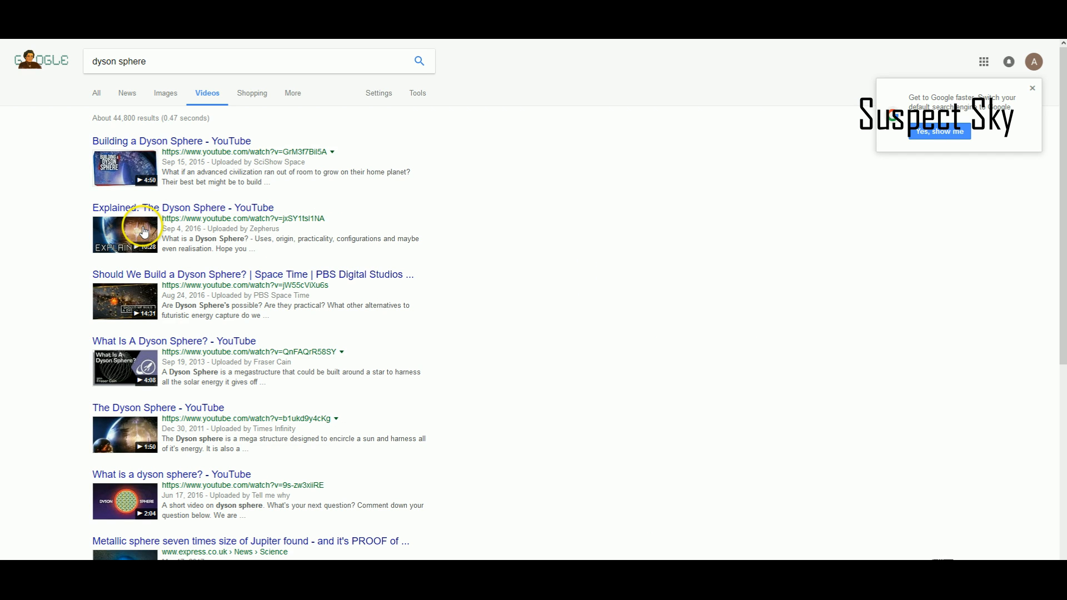
mouse_move(218, 282)
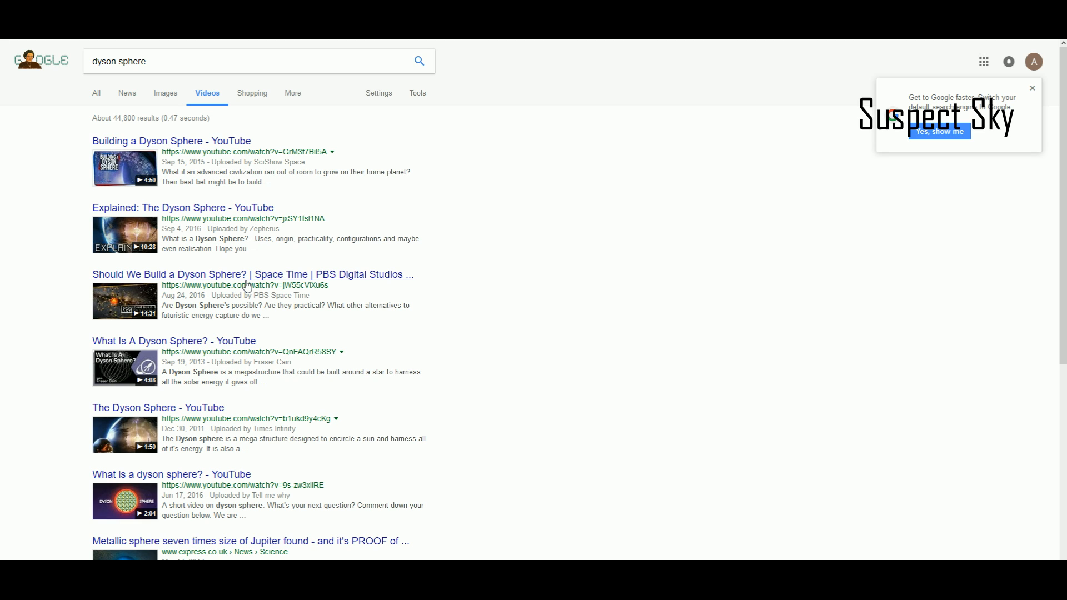
Look over the 'dyson sphere' YouTube video results and select the search box
left_click(173, 61)
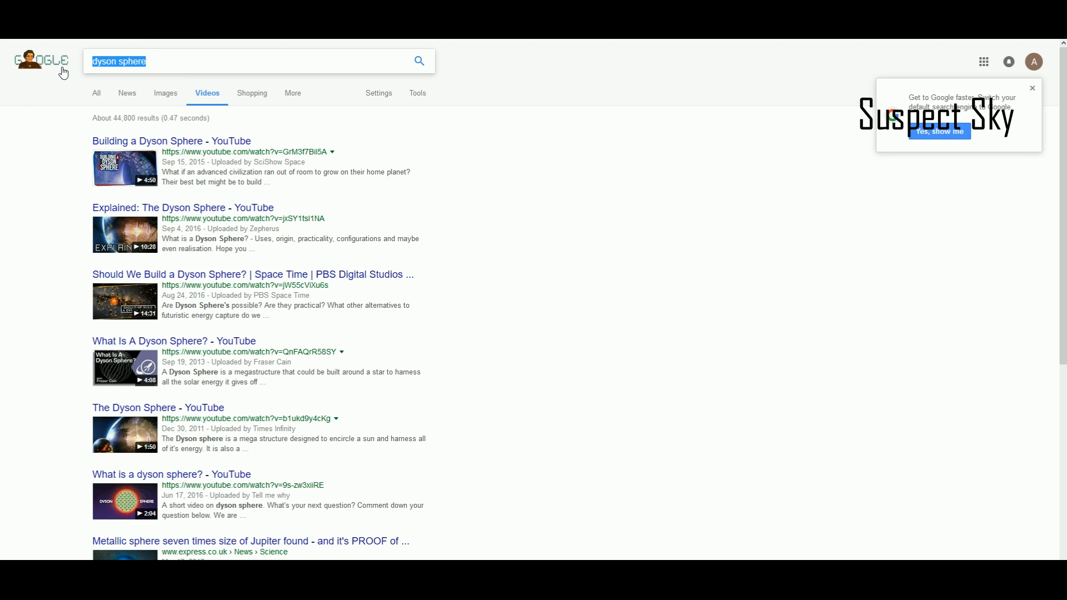
Search for 'bootes void' and switch to its image results
type("bootes void")
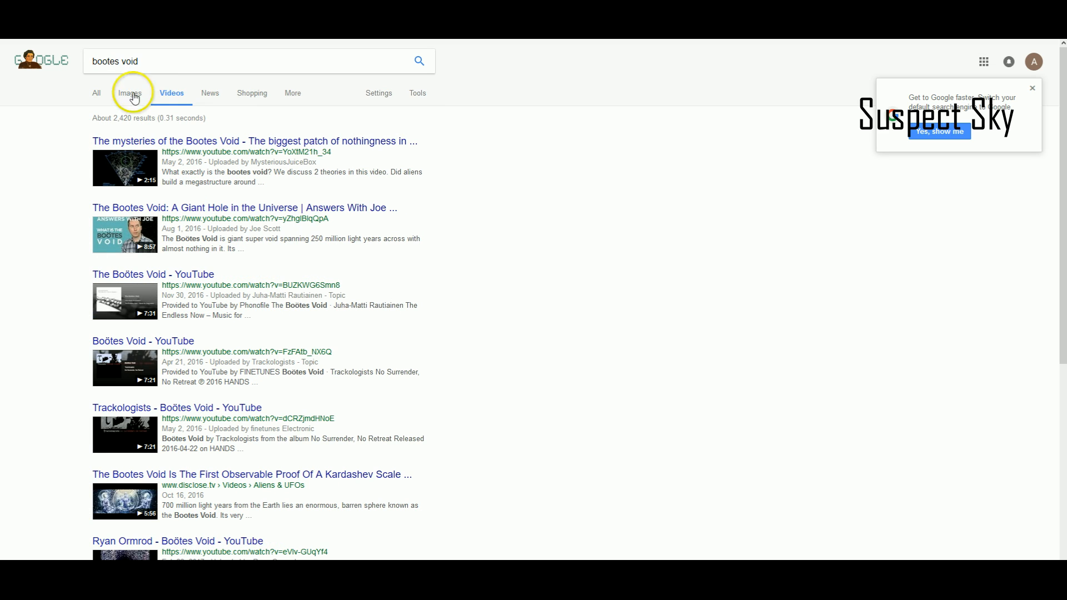
left_click(129, 92)
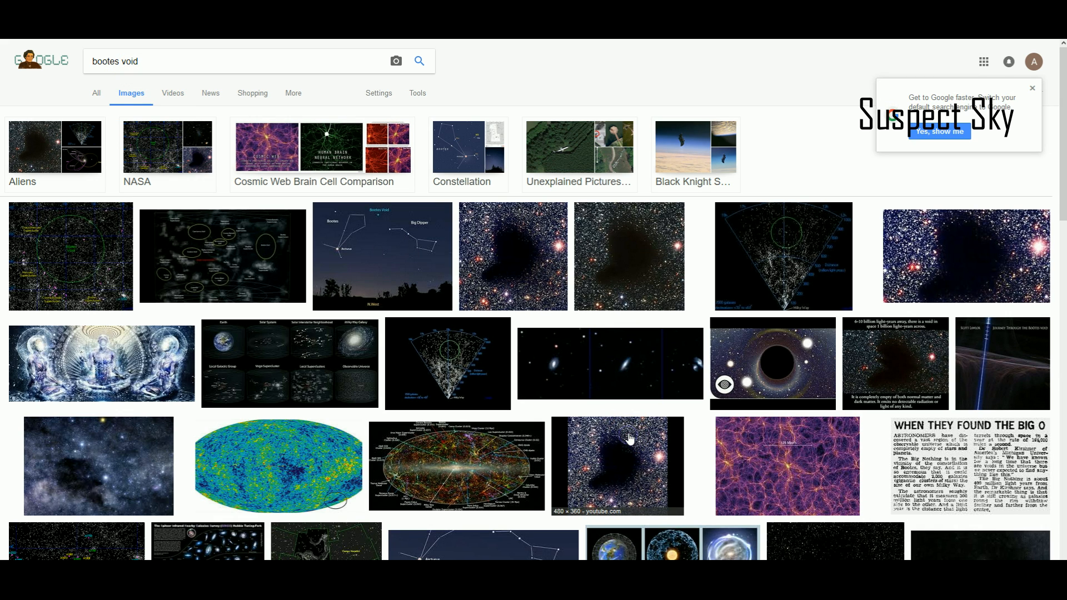
View the dark Boötes Void image at full size, then close it to return to ScienceAlert
left_click(616, 466)
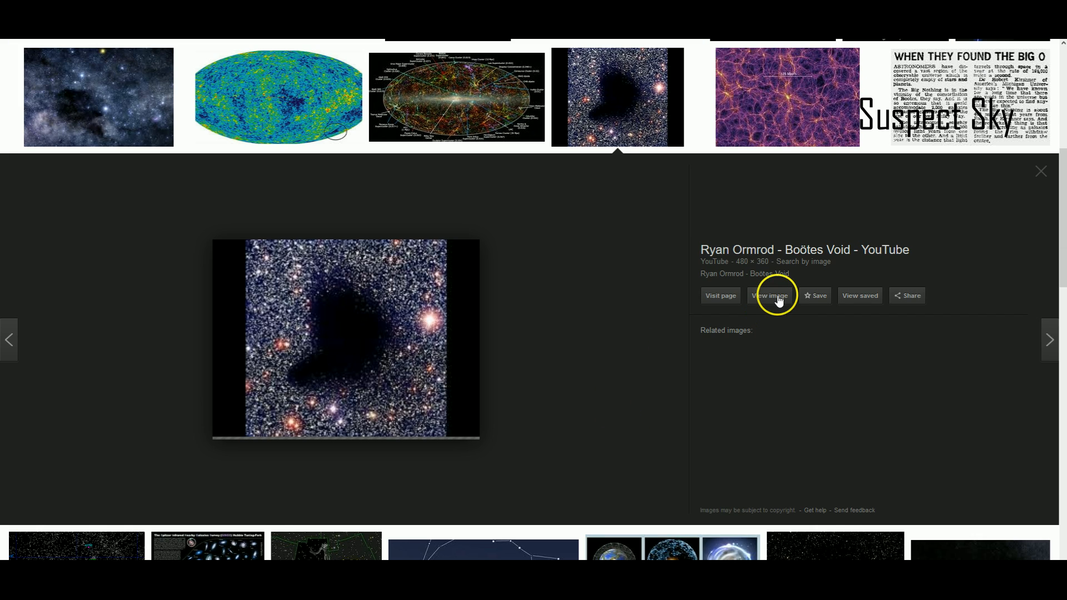
left_click(770, 295)
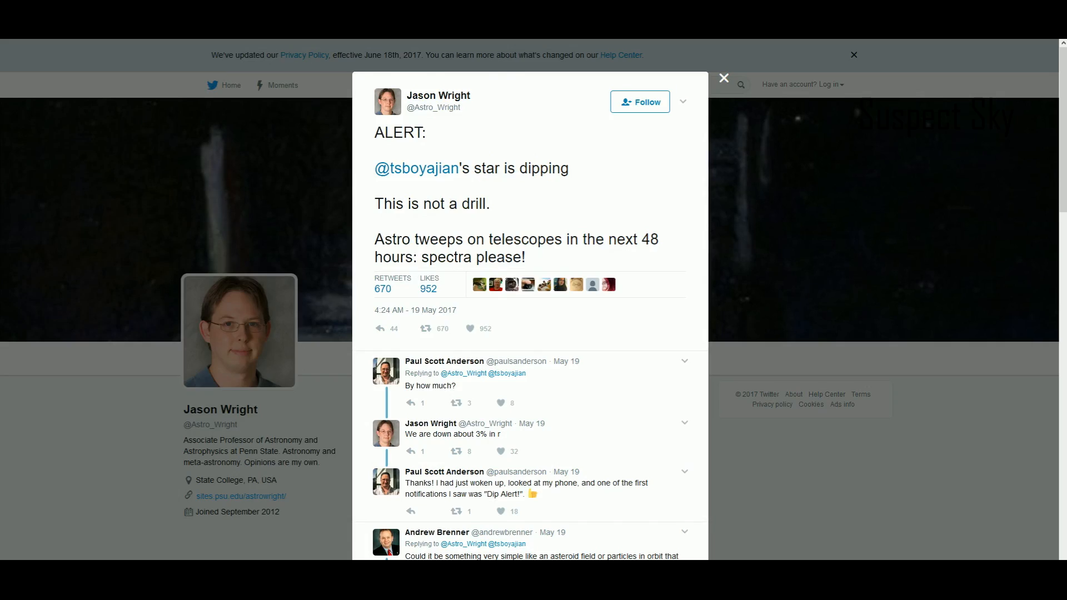
left_click(723, 78)
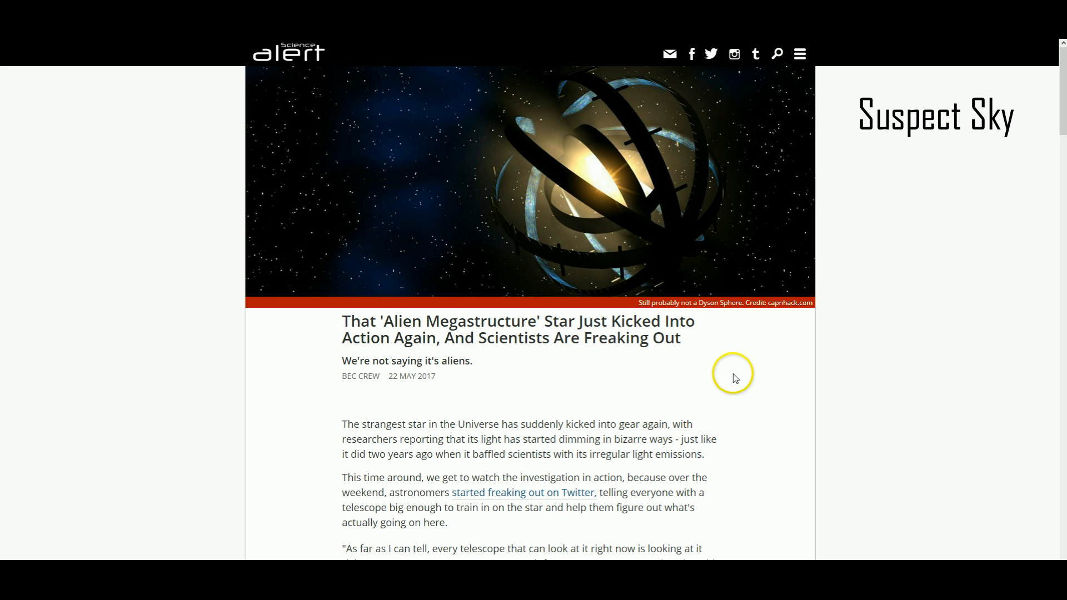
mouse_move(775, 343)
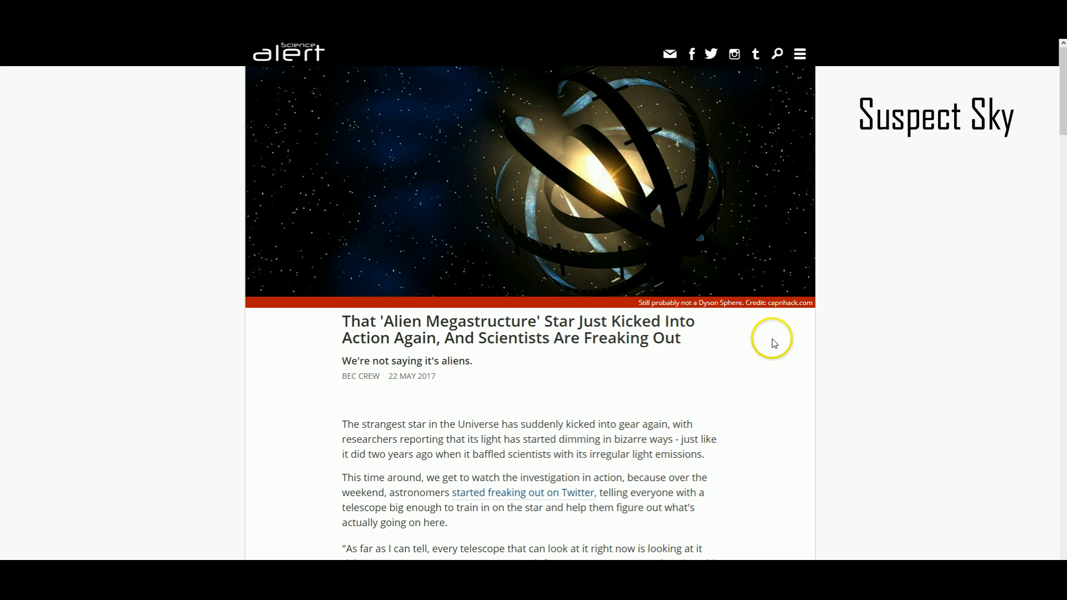
mouse_move(902, 153)
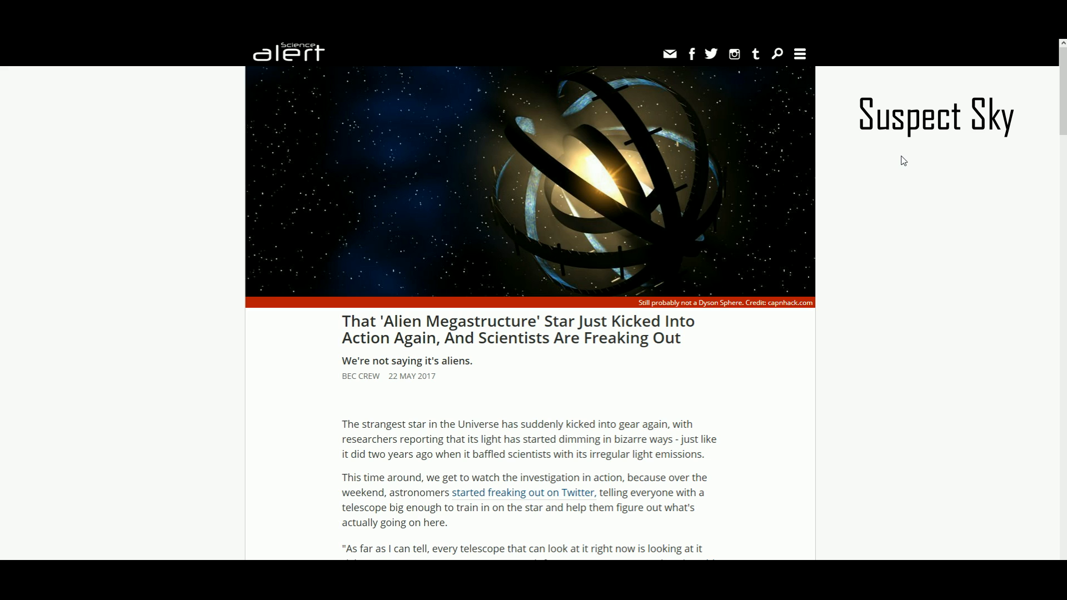
left_click(925, 354)
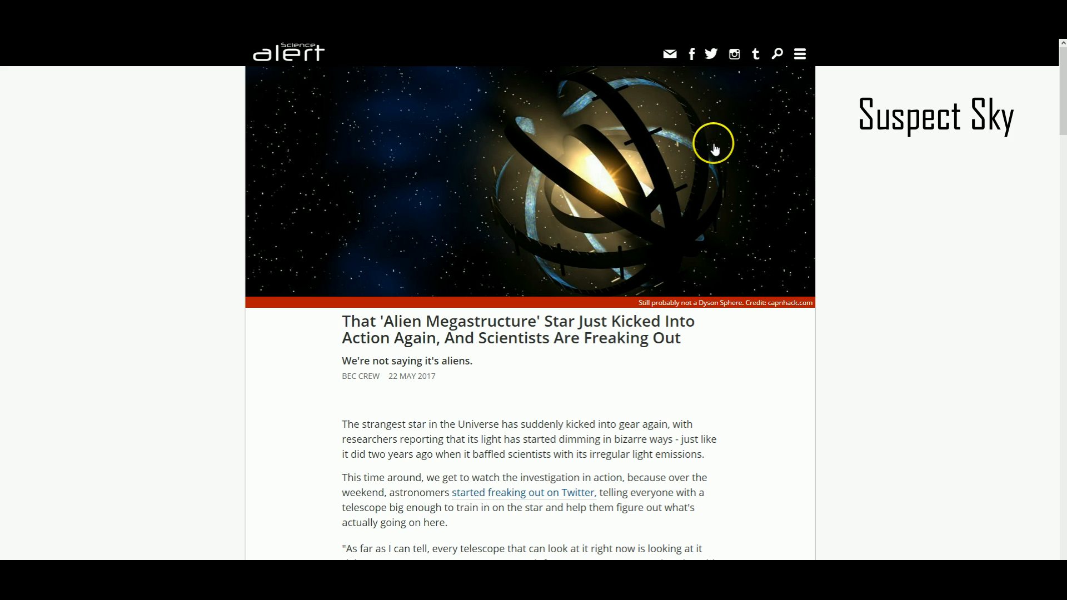
mouse_move(746, 241)
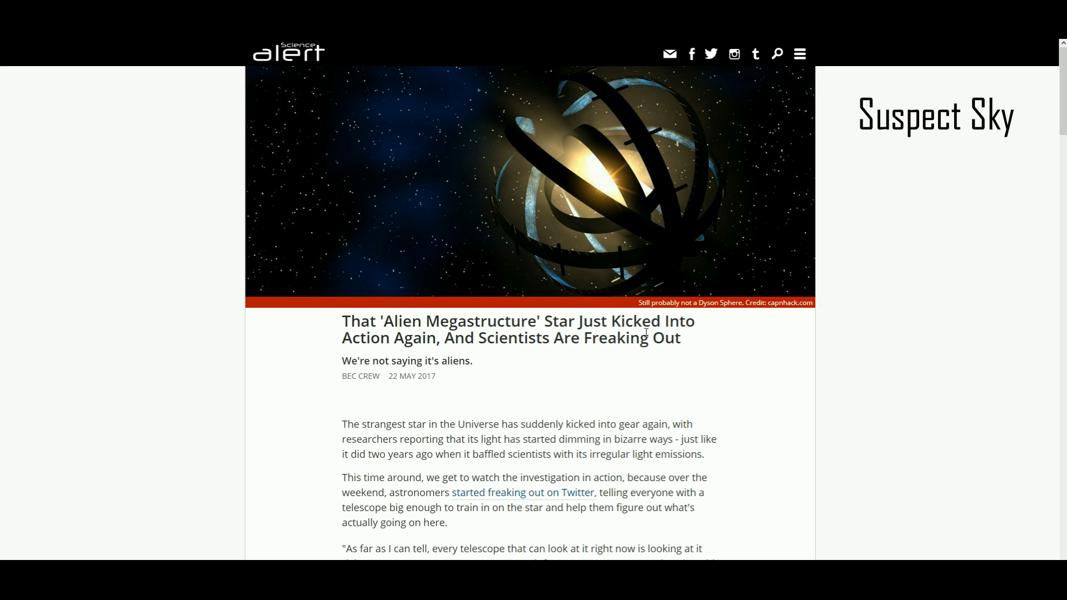
mouse_move(384, 73)
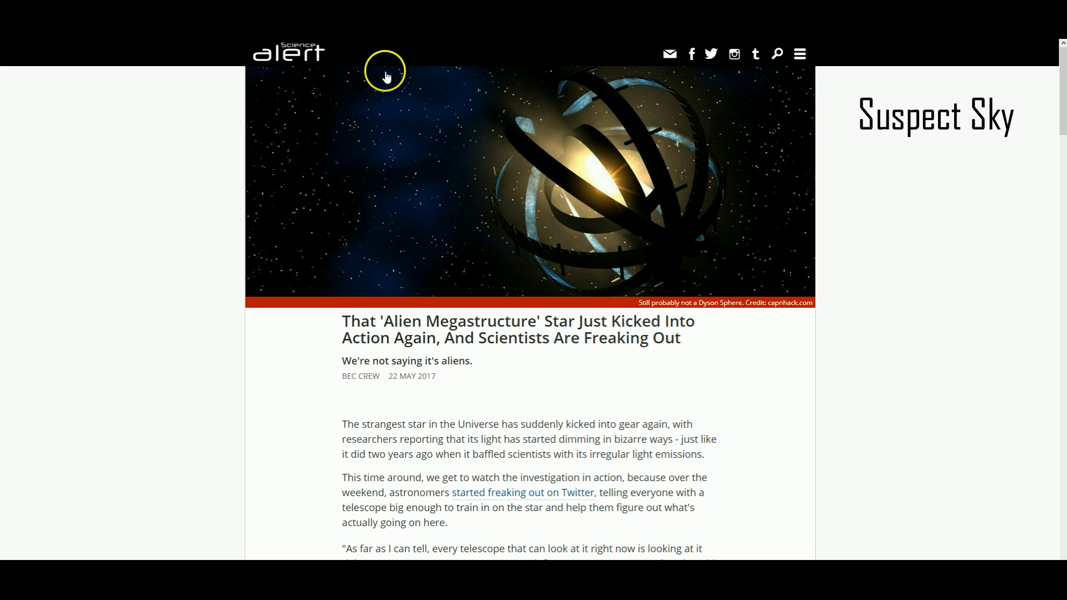